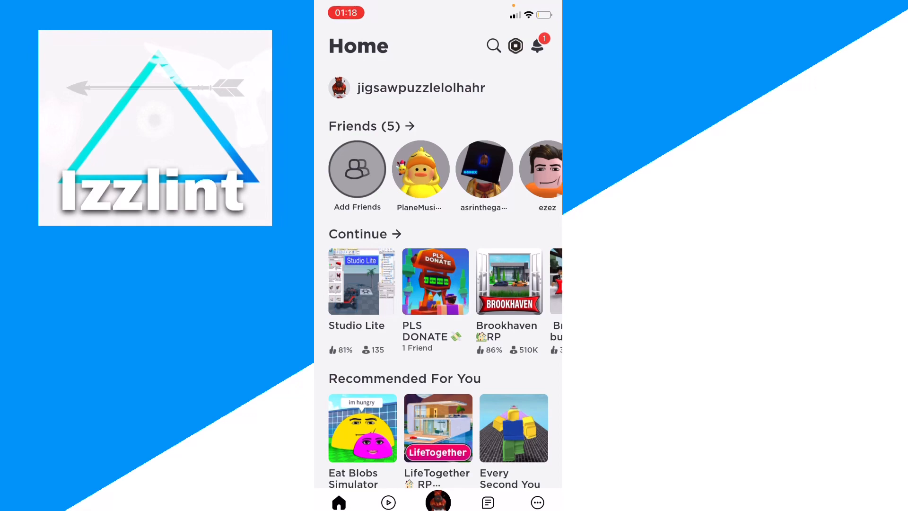
# From Discover, search 'studio' and choose the 'studio lite' suggestion to show its results.
pyautogui.click(387, 503)
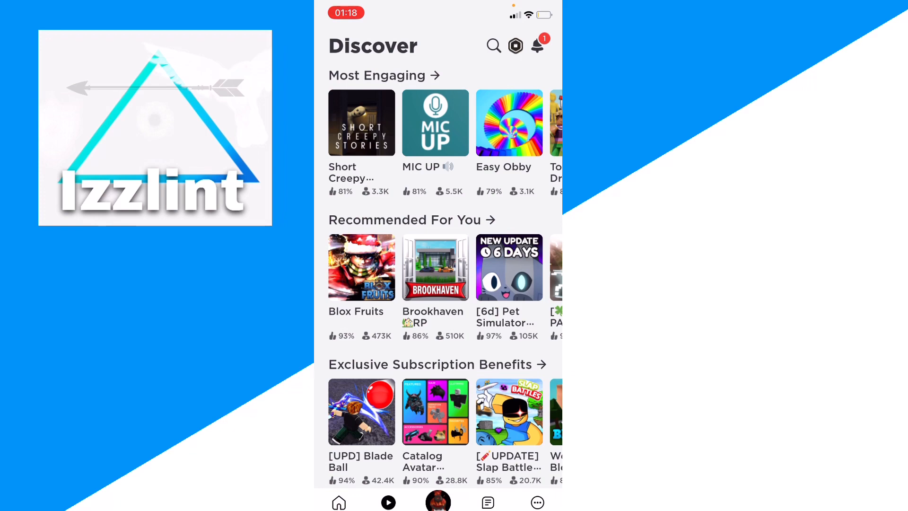
pyautogui.click(493, 46)
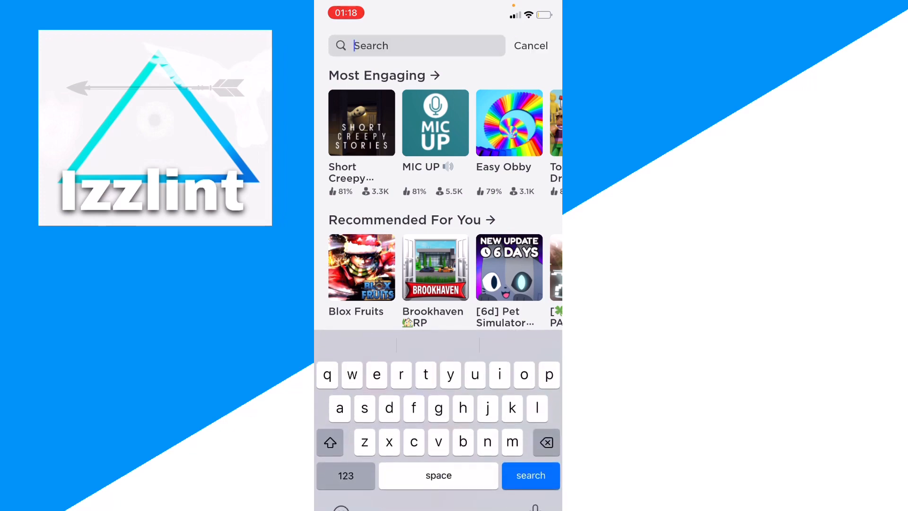
pyautogui.write('studio')
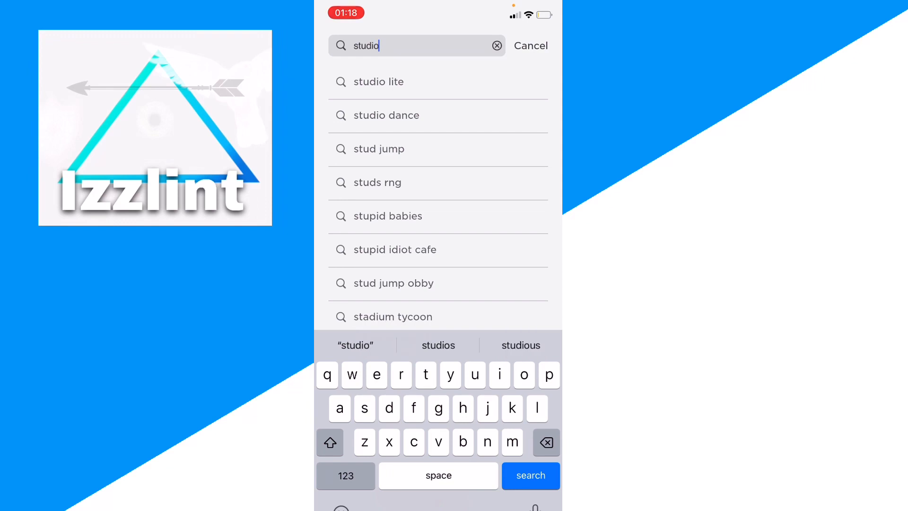
pyautogui.click(378, 82)
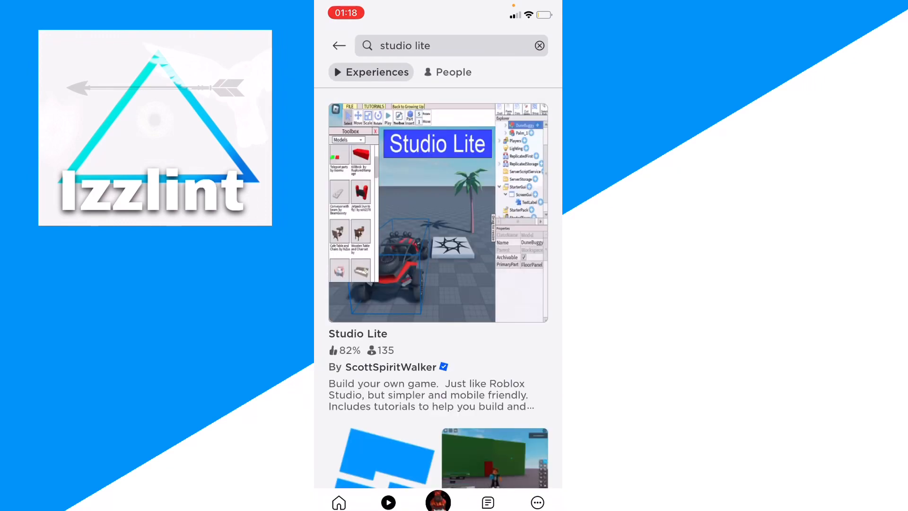
# Launch Studio Lite from its details sheet via the green Play button.
pyautogui.click(438, 211)
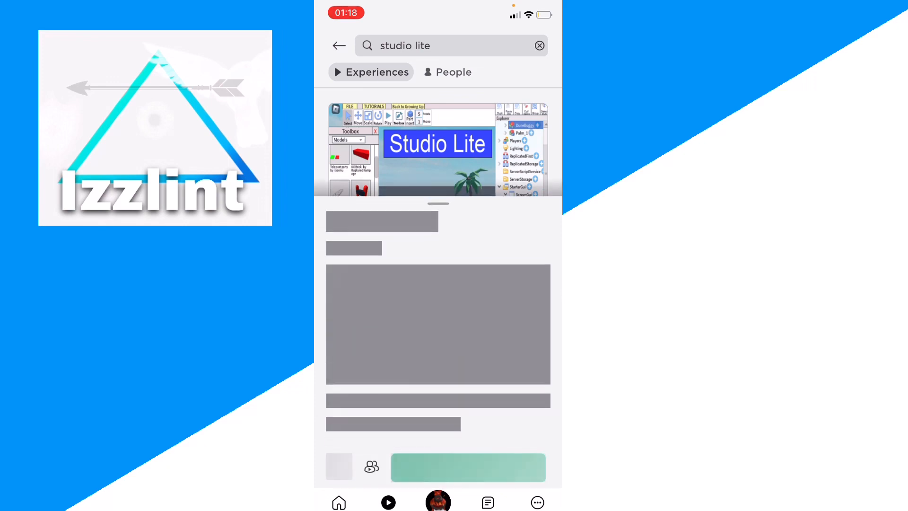
pyautogui.click(438, 148)
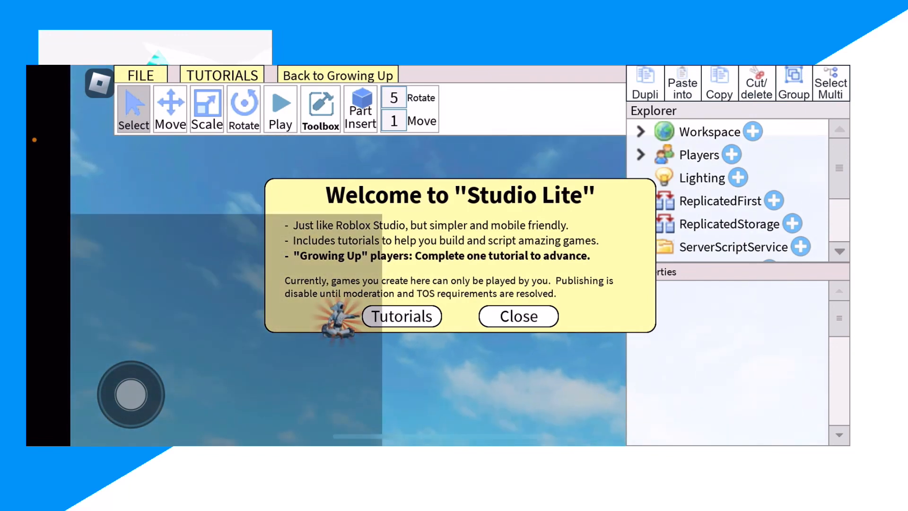
# Close the welcome dialog and show the Toolbox listing door, window, teleport and kill brick models.
pyautogui.click(516, 316)
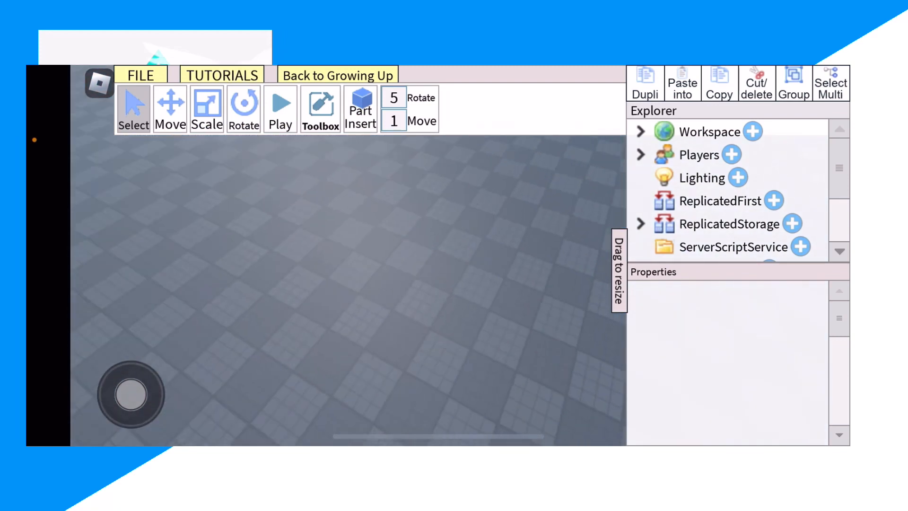
pyautogui.click(320, 110)
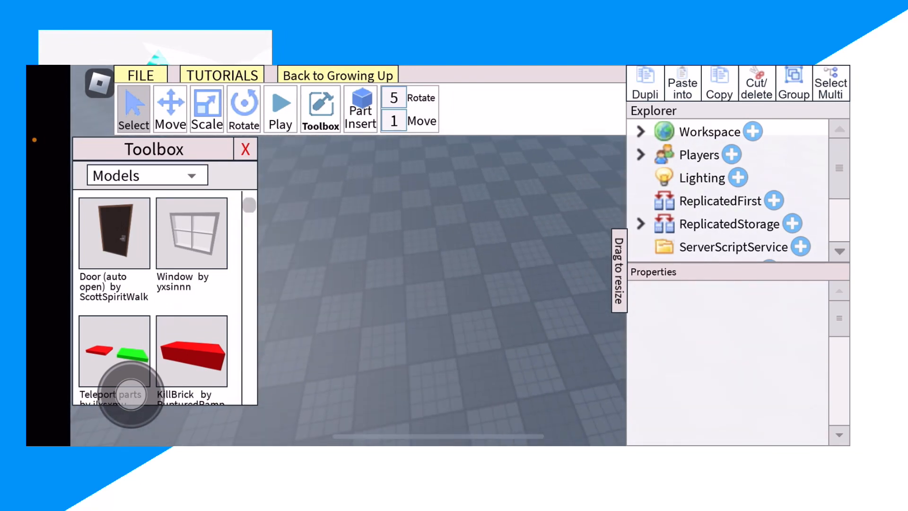
# Insert the auto-opening Door model onto the baseplate and start the play test.
pyautogui.click(191, 232)
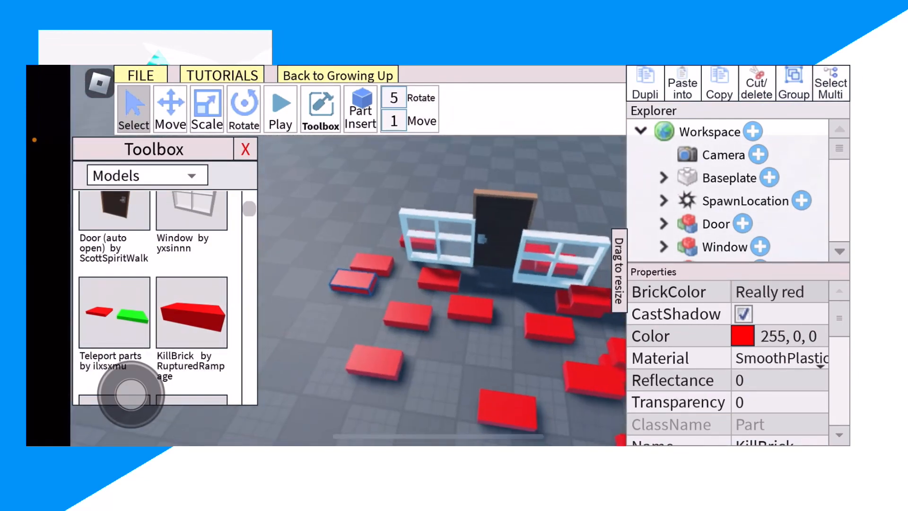
pyautogui.click(280, 101)
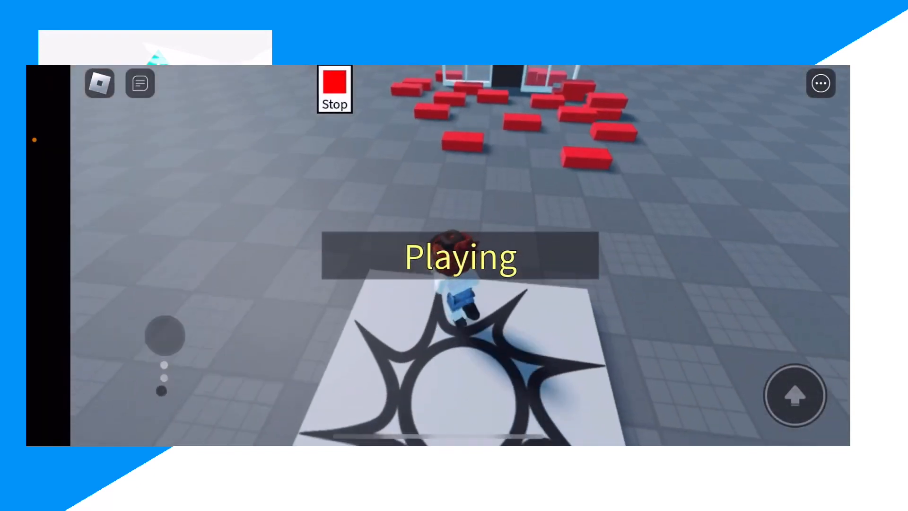